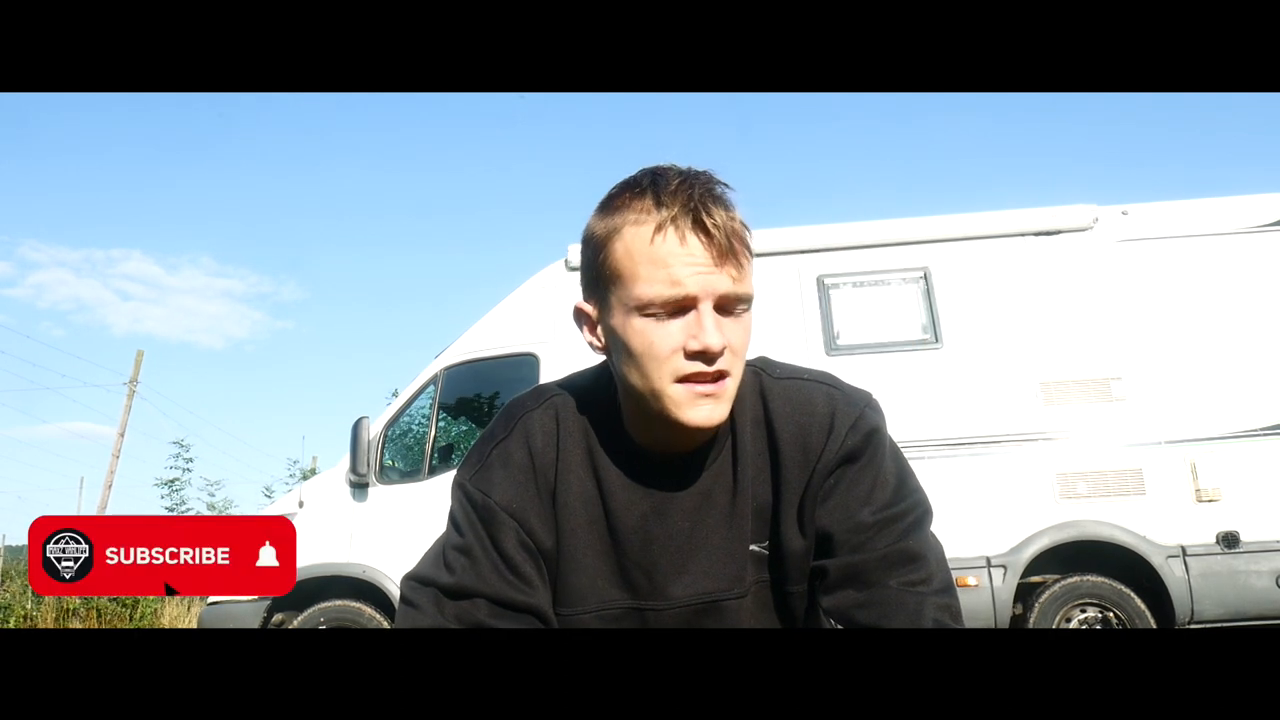
{"action": "left_click", "coordinate": [165, 555]}
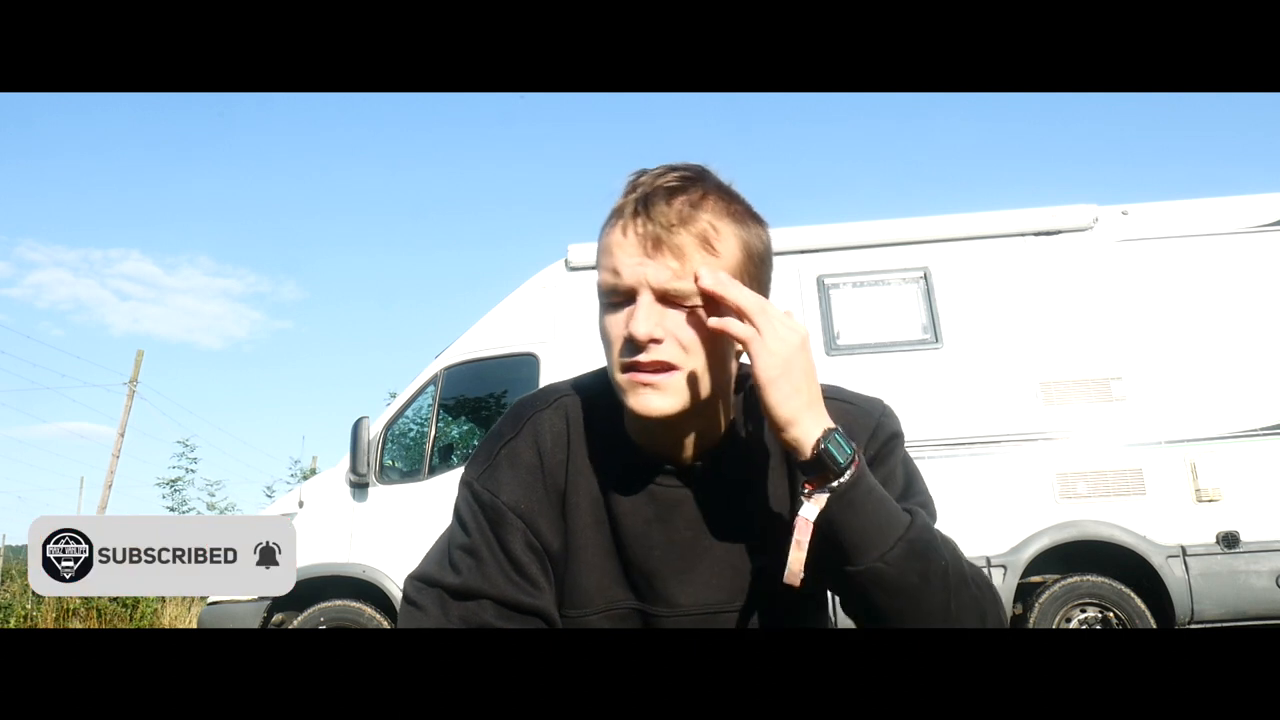